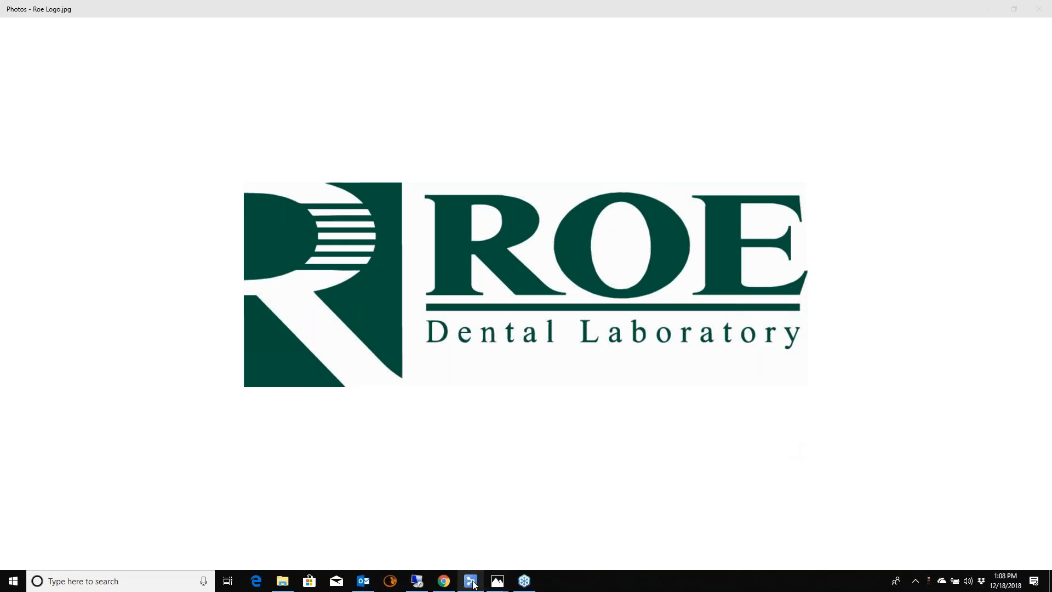
Step: Bring Medit Link to the front from the Windows taskbar
left_click(472, 581)
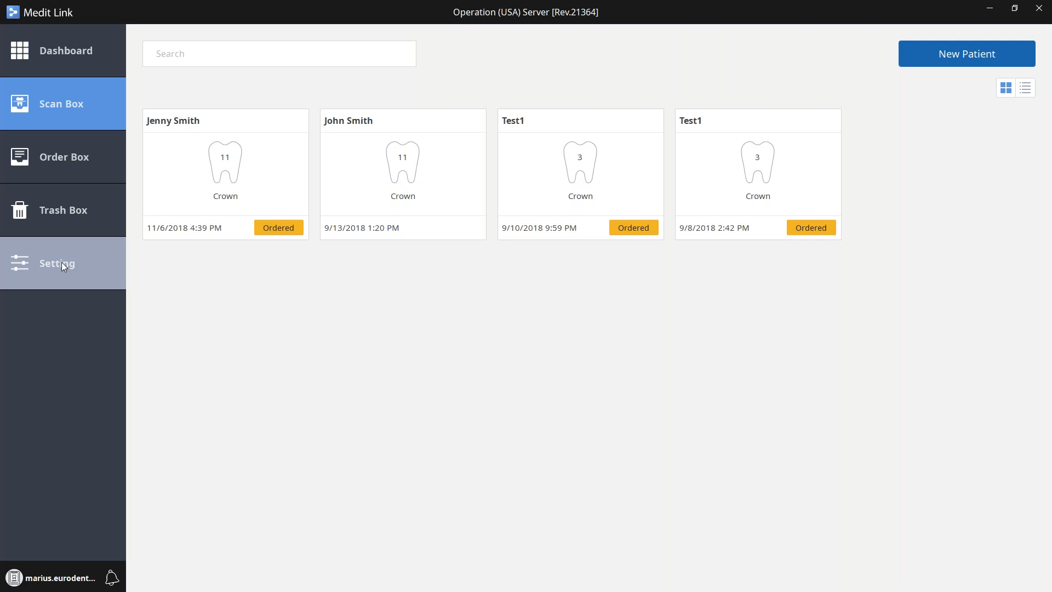
Step: Switch the preferred mesh format from OBJ to STL in Settings
left_click(57, 263)
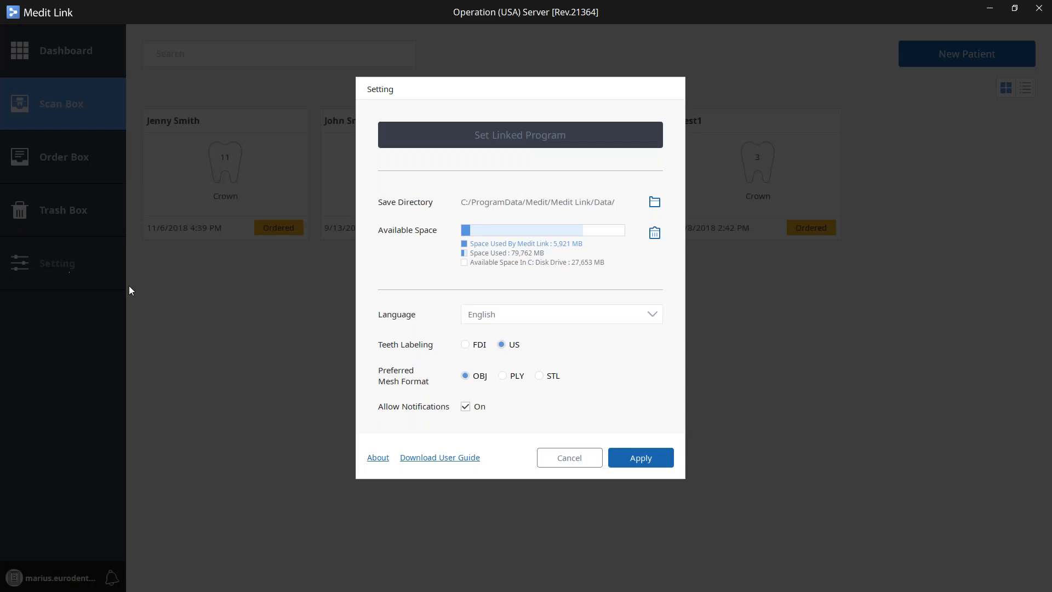
mouse_move(401, 383)
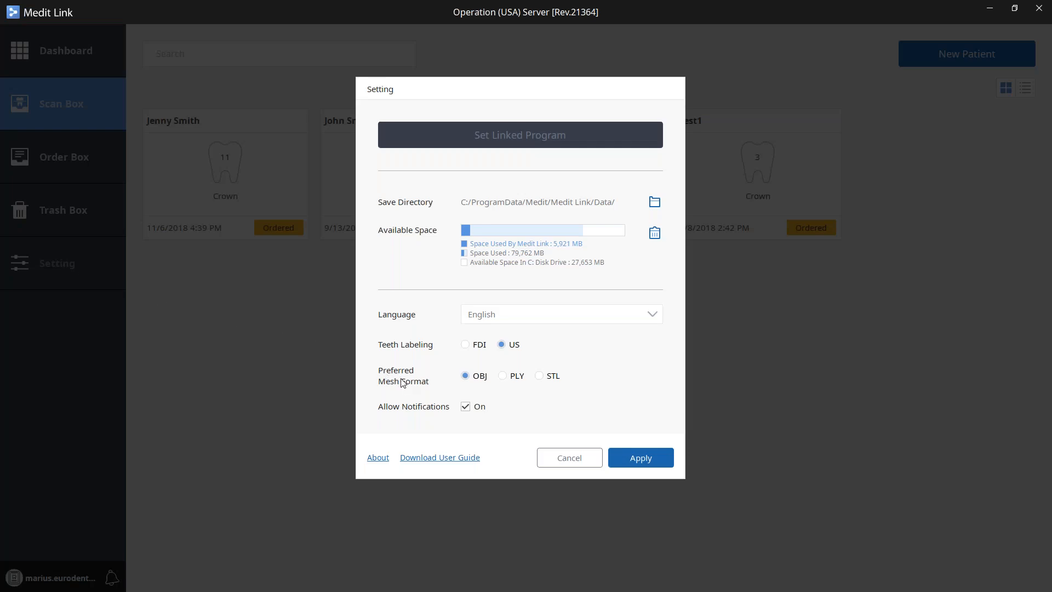
mouse_move(492, 377)
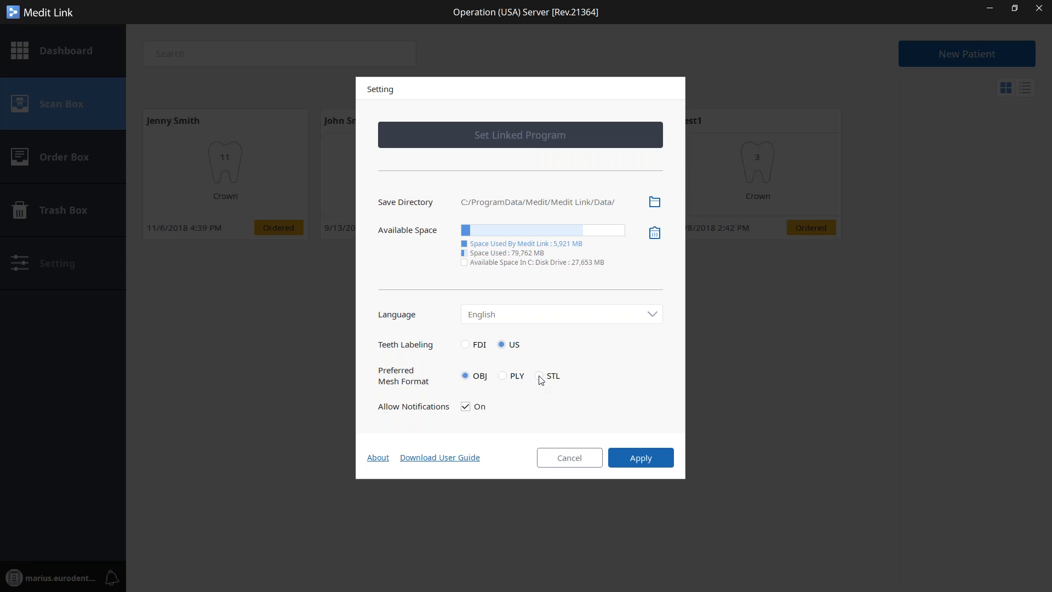
left_click(539, 375)
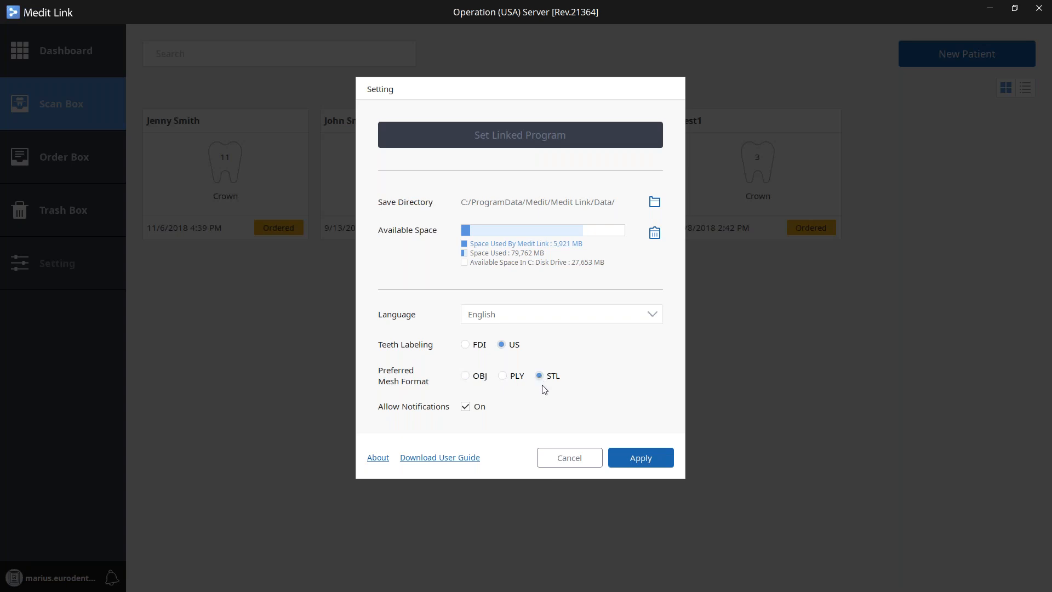
mouse_move(590, 402)
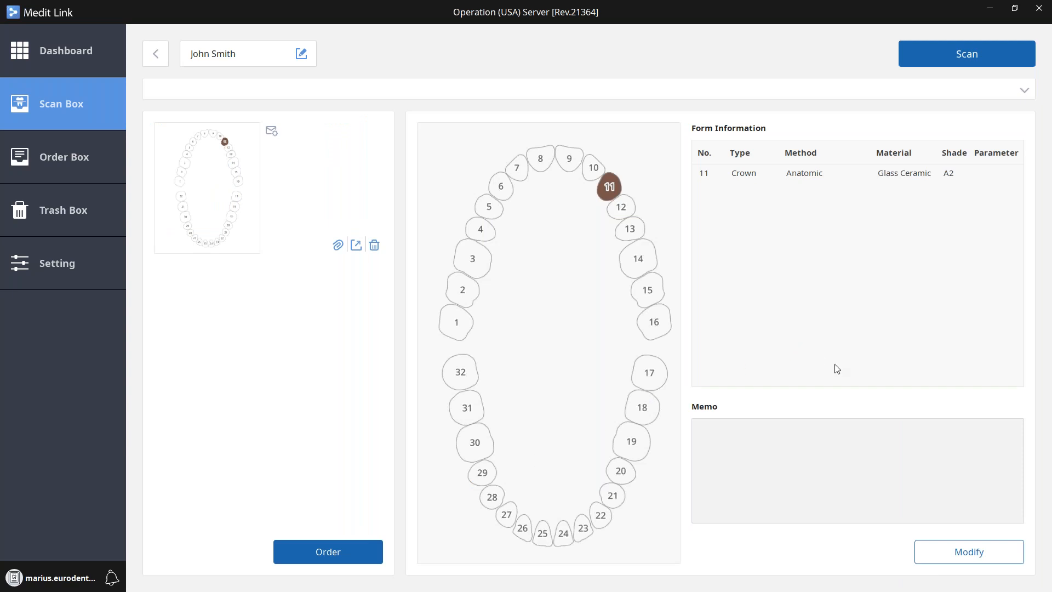
Step: Start an order for John Smith's tooth 11 glass ceramic crown
left_click(328, 552)
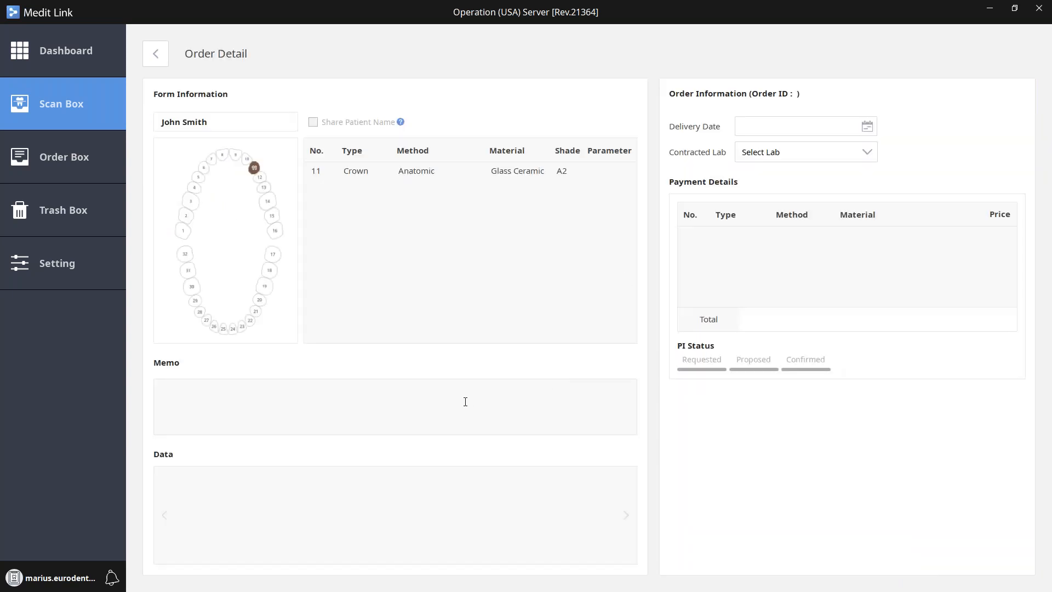
mouse_move(361, 224)
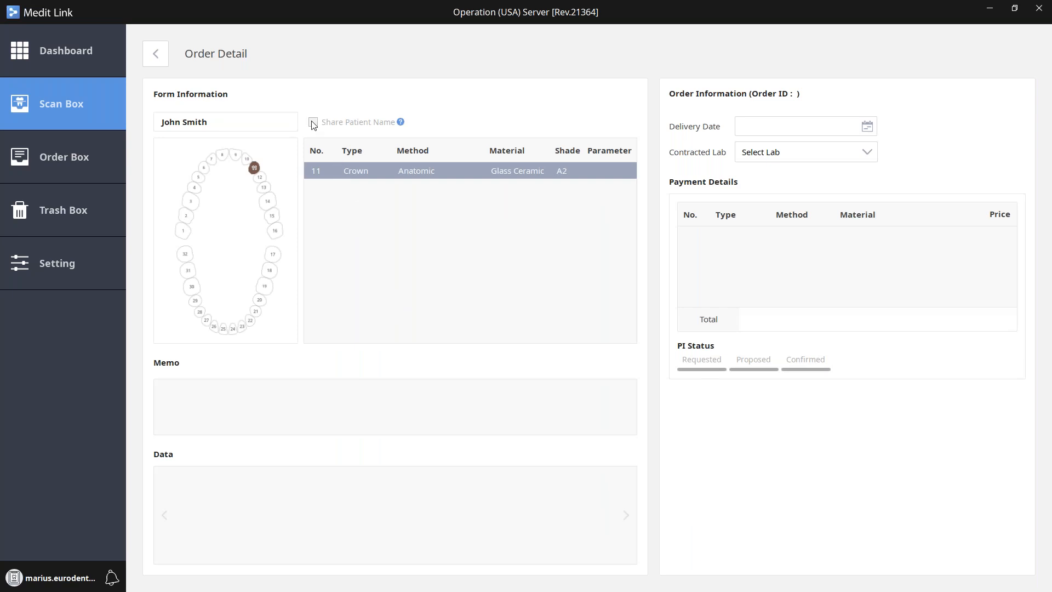
Step: Enable Share Patient Name on John Smith's order and accept the warning
left_click(312, 123)
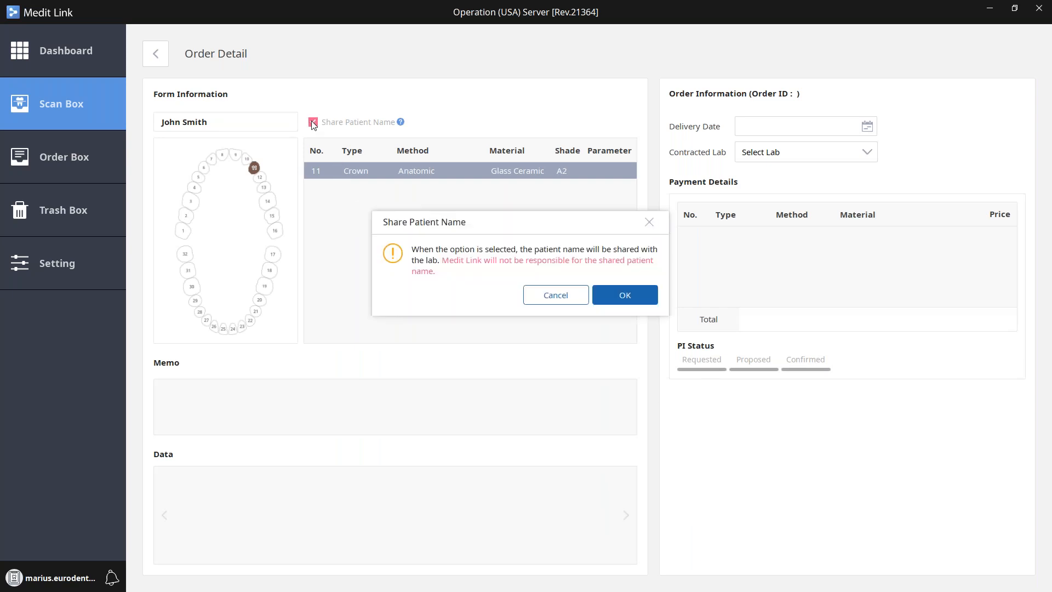
left_click(313, 122)
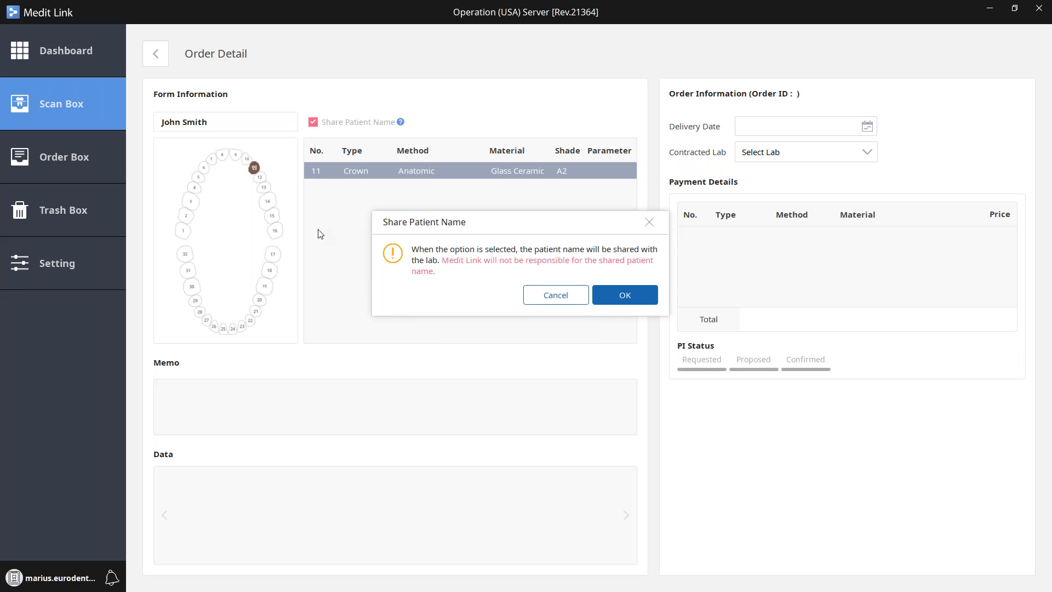
mouse_move(543, 322)
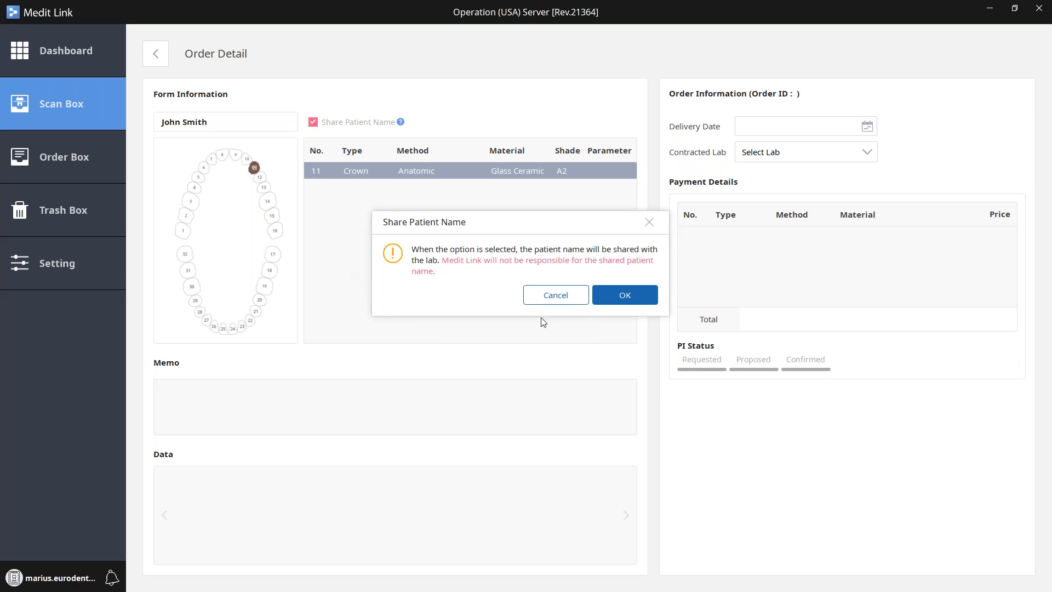
left_click(625, 295)
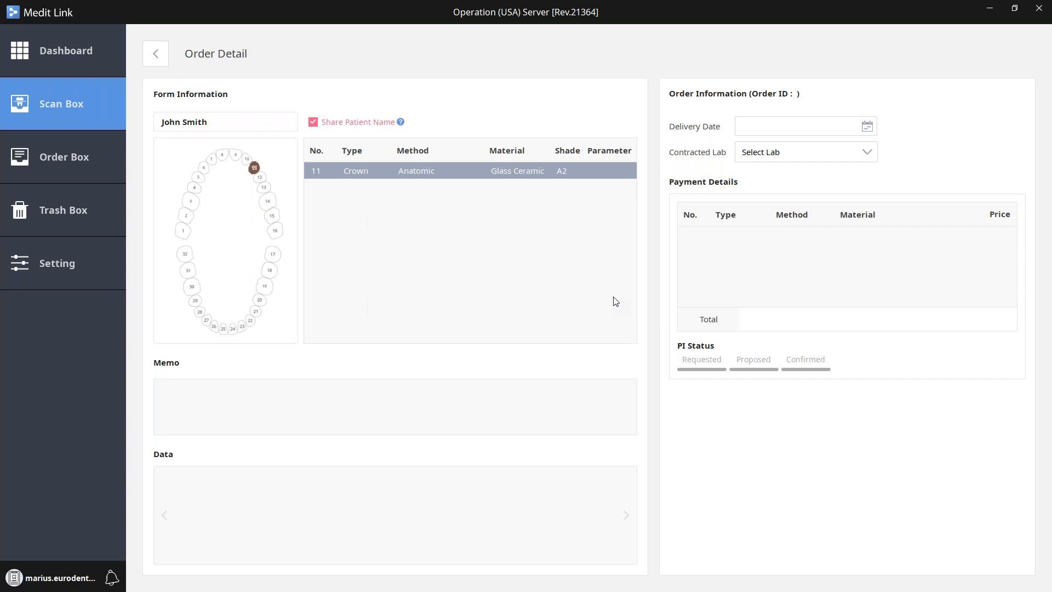